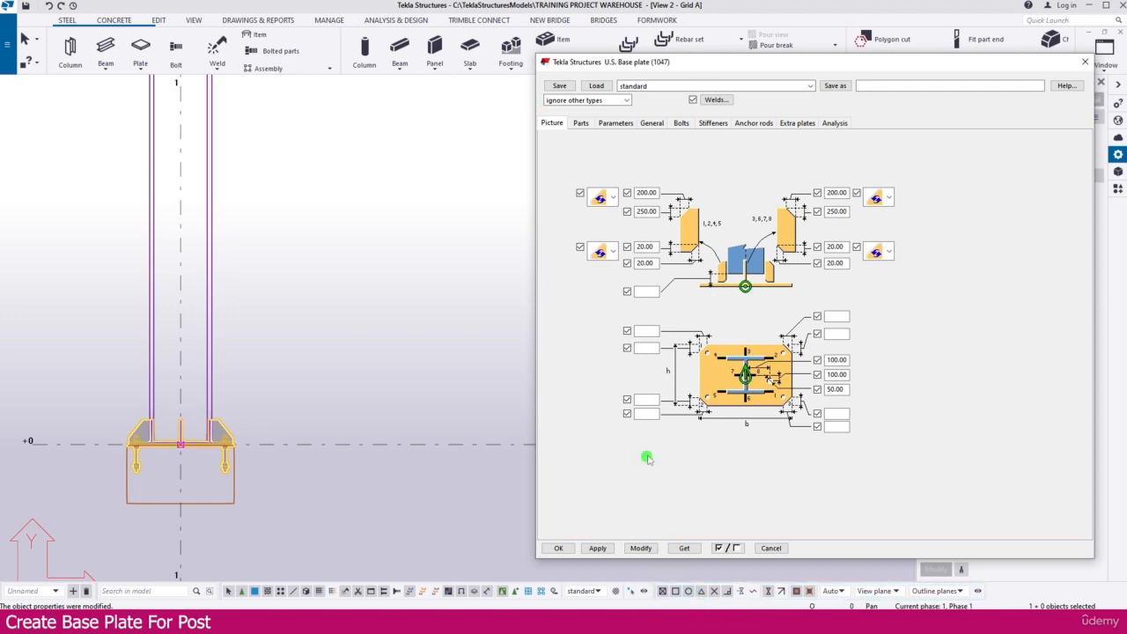
- Accept the U.S. Base plate settings with OK and return to the Grid A view
{"action": "left_click", "coordinate": [597, 548]}
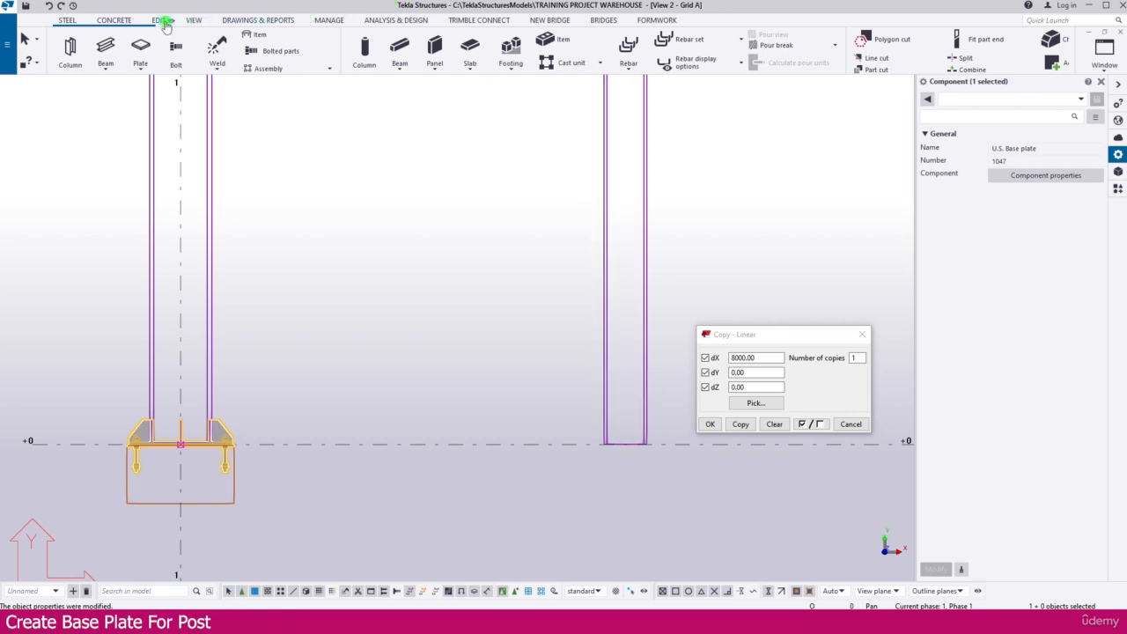
- Switch to the Edit ribbon to reach the editing commands
{"action": "left_click", "coordinate": [159, 20]}
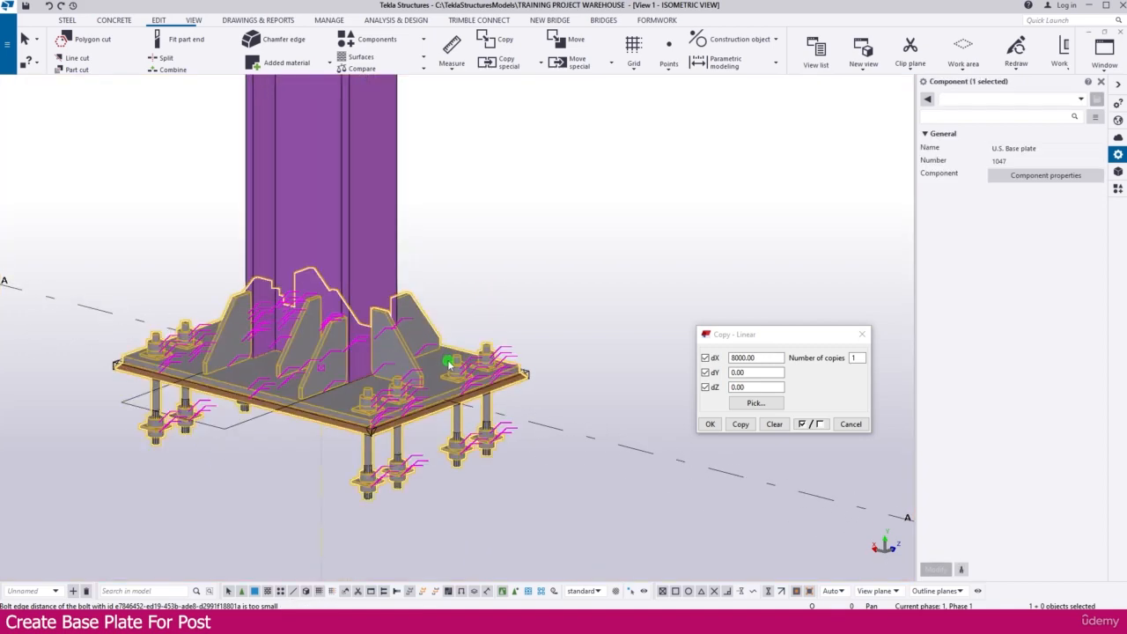
{"action": "mouse_move", "coordinate": [448, 359]}
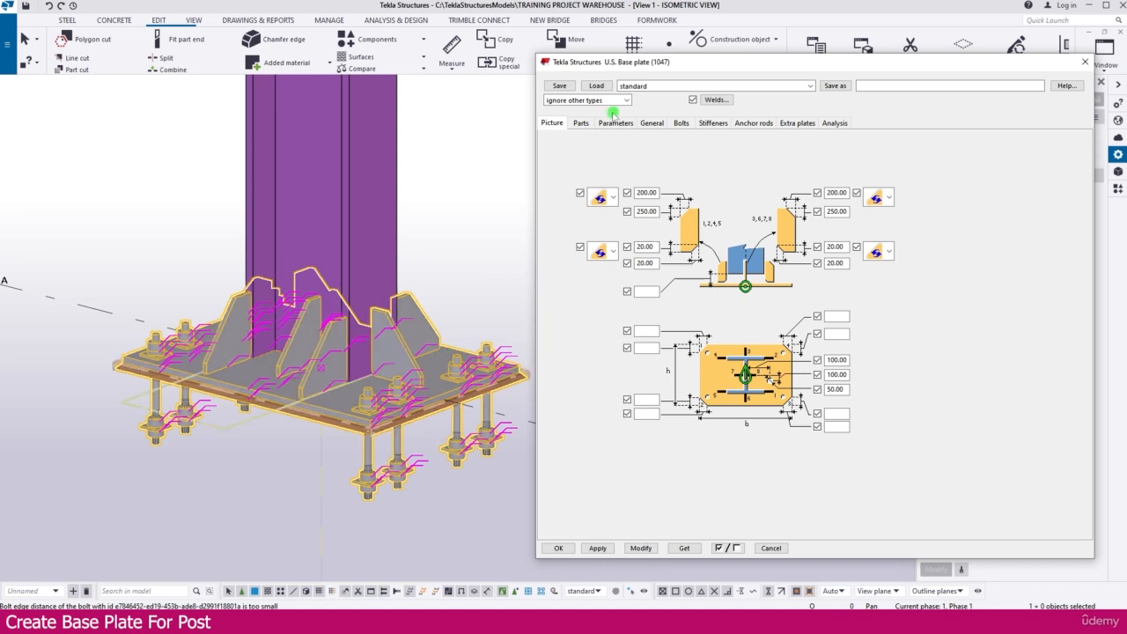
- Set the plate length to 1000 and stiffener widths to 239.50 and 208, then apply
{"action": "left_click", "coordinate": [580, 122]}
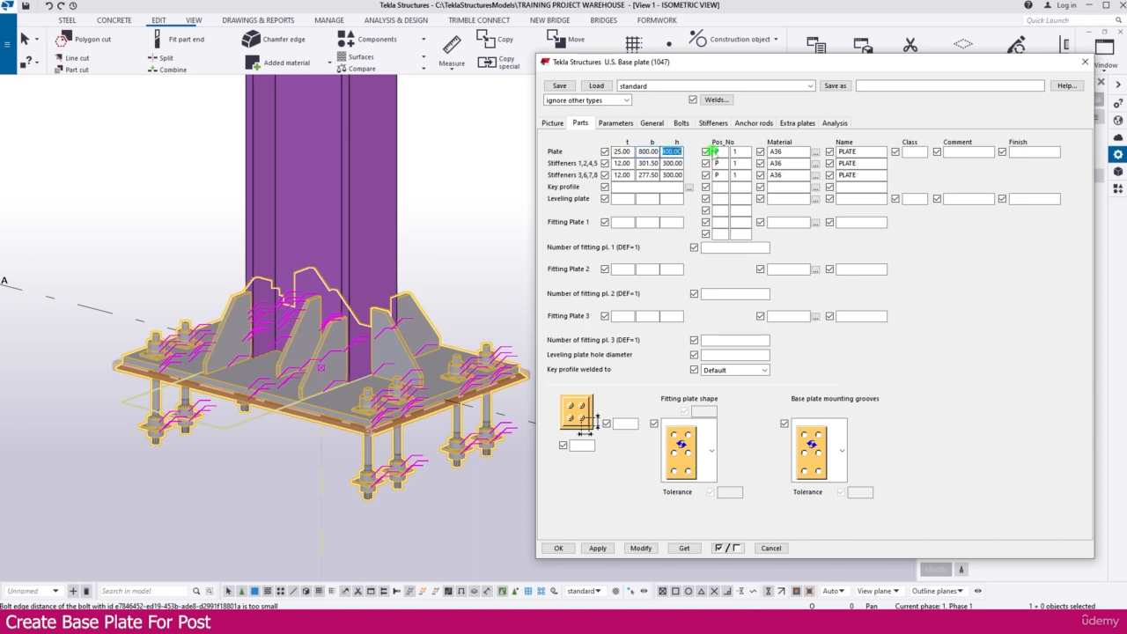
{"action": "type", "text": "100"}
{"action": "left_click", "coordinate": [648, 163]}
{"action": "type", "text": "239.5"}
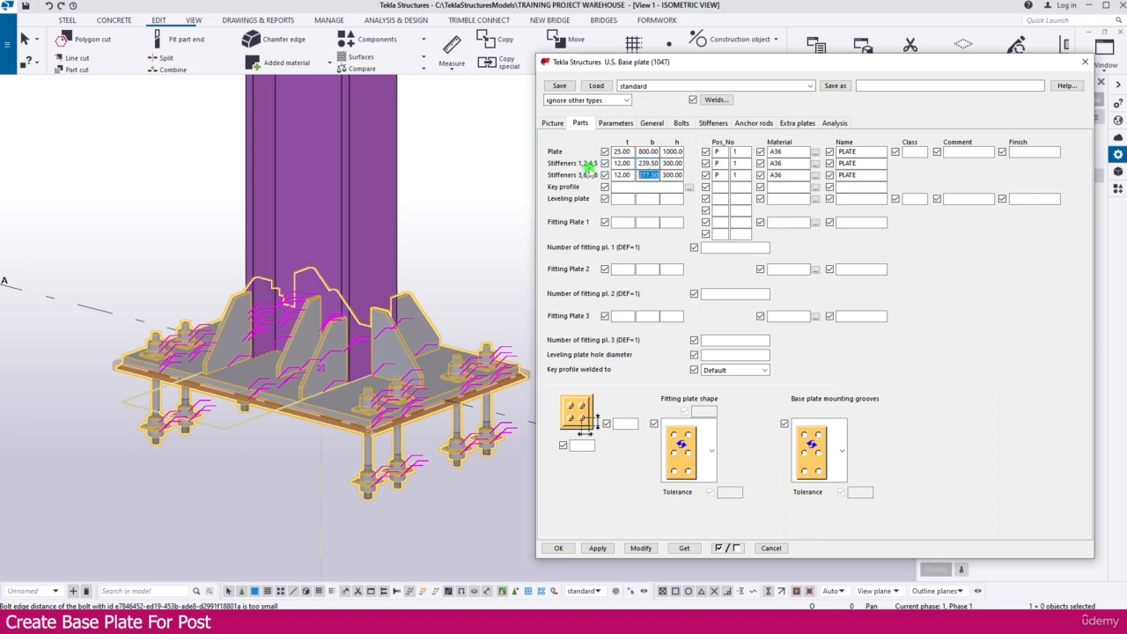
{"action": "type", "text": "208"}
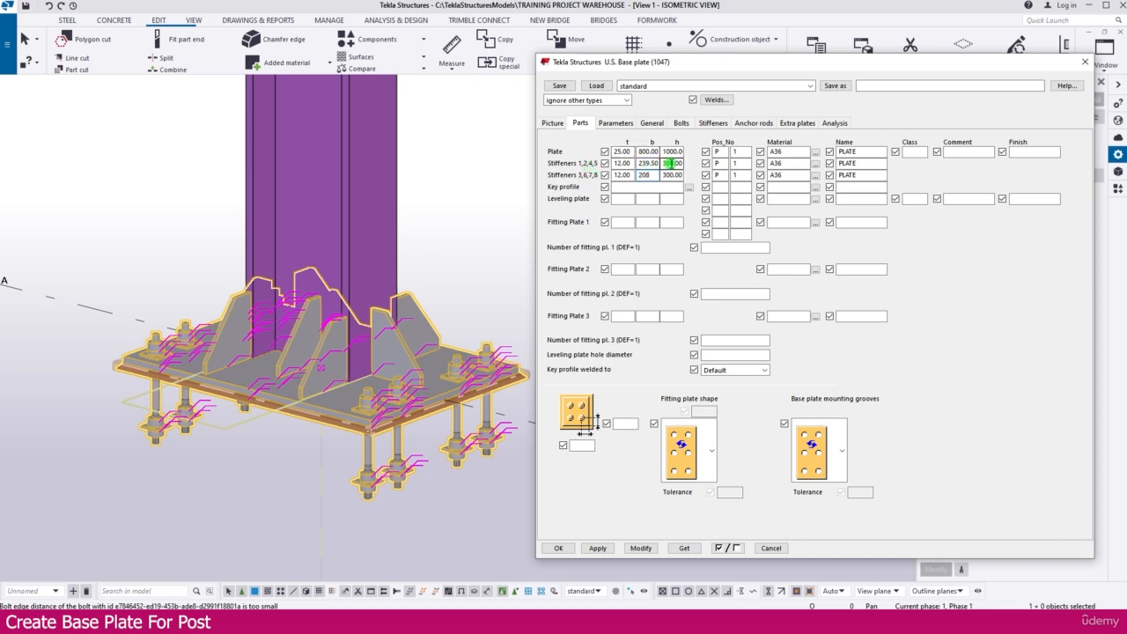
{"action": "left_click", "coordinate": [641, 548]}
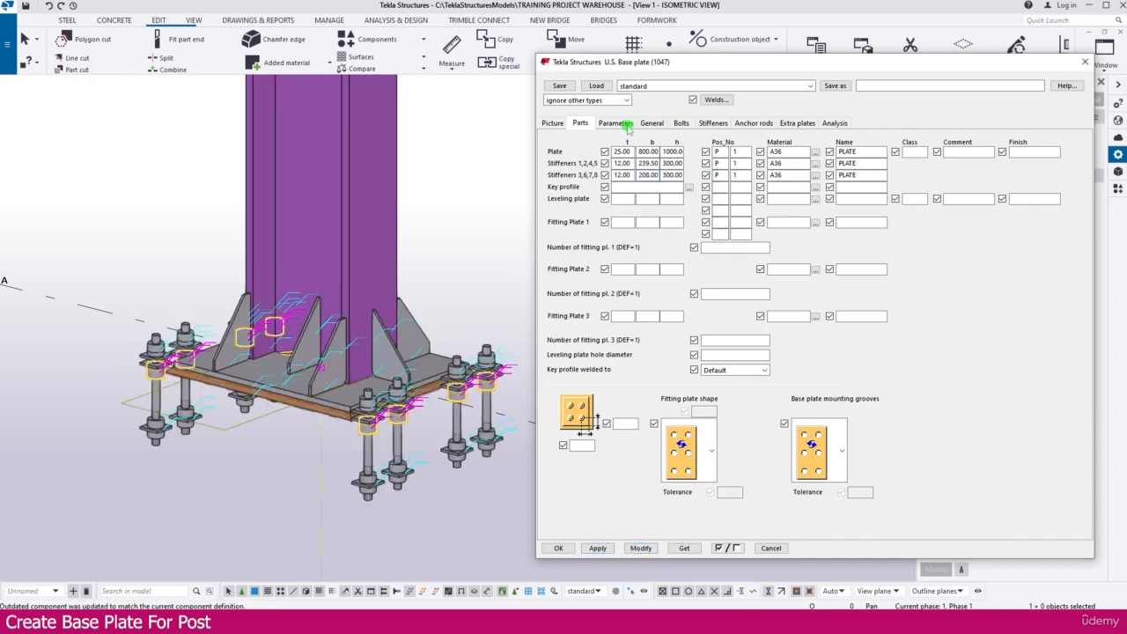
{"action": "left_click", "coordinate": [682, 123]}
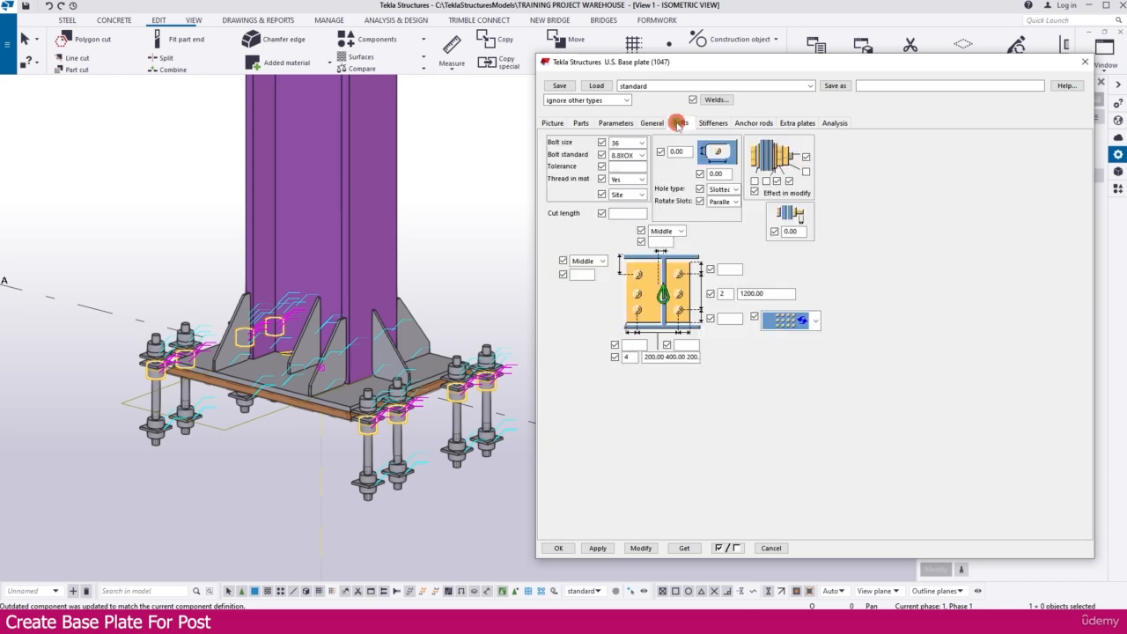
- Choose bolt size 20 and set the bolt spacings to 600 and 800
{"action": "left_click", "coordinate": [641, 142]}
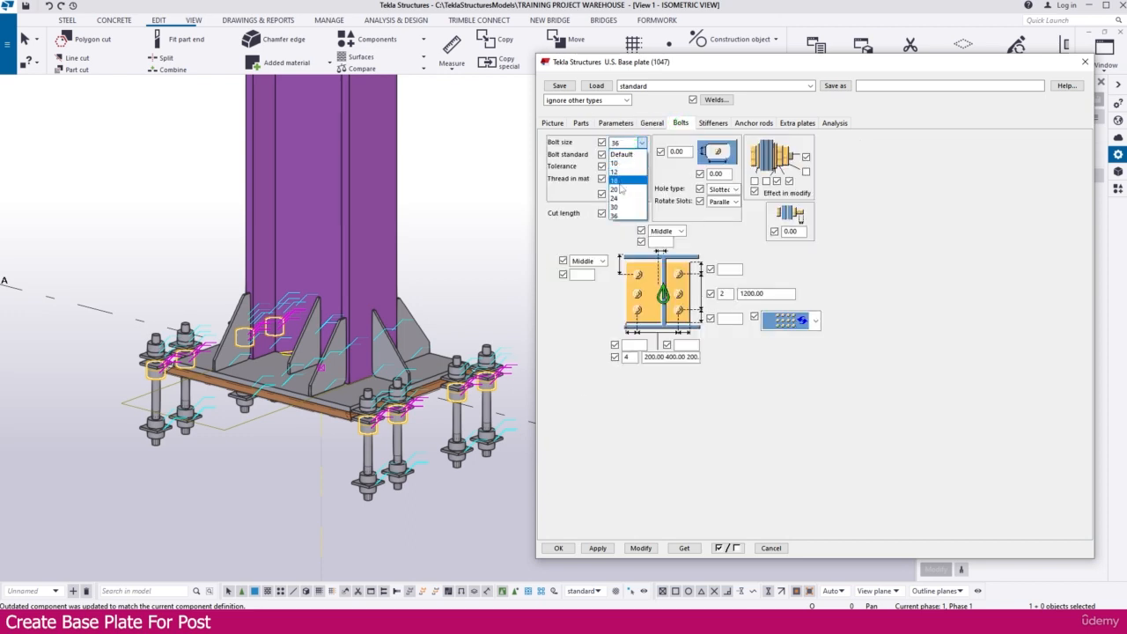
{"action": "left_click", "coordinate": [615, 190]}
{"action": "type", "text": "600"}
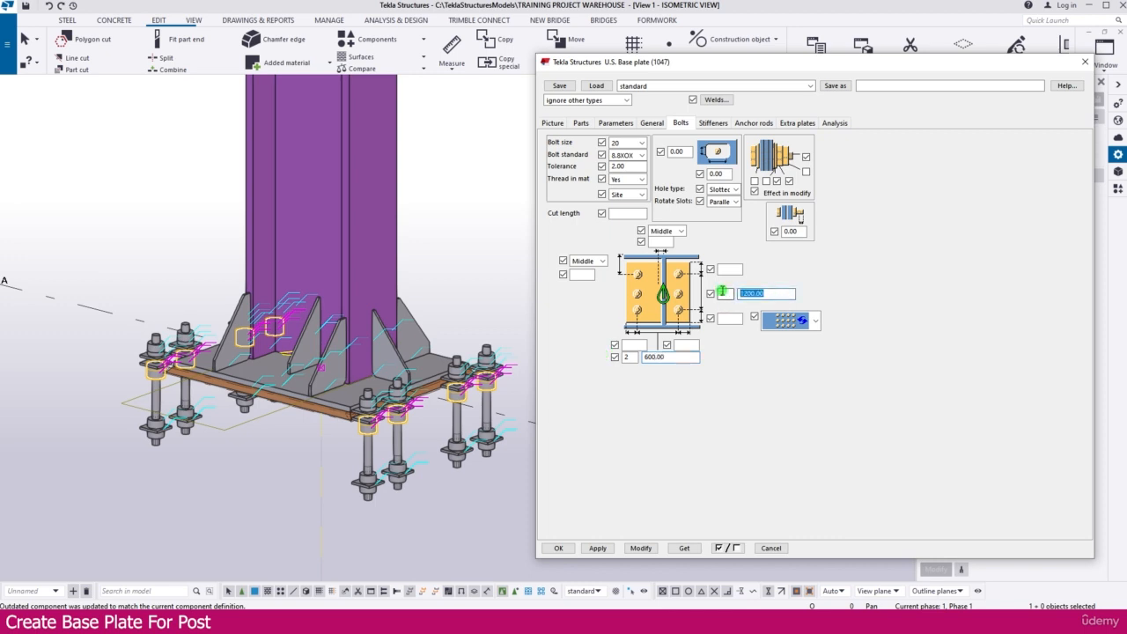
{"action": "type", "text": "800"}
{"action": "left_click", "coordinate": [724, 293]}
{"action": "type", "text": "2"}
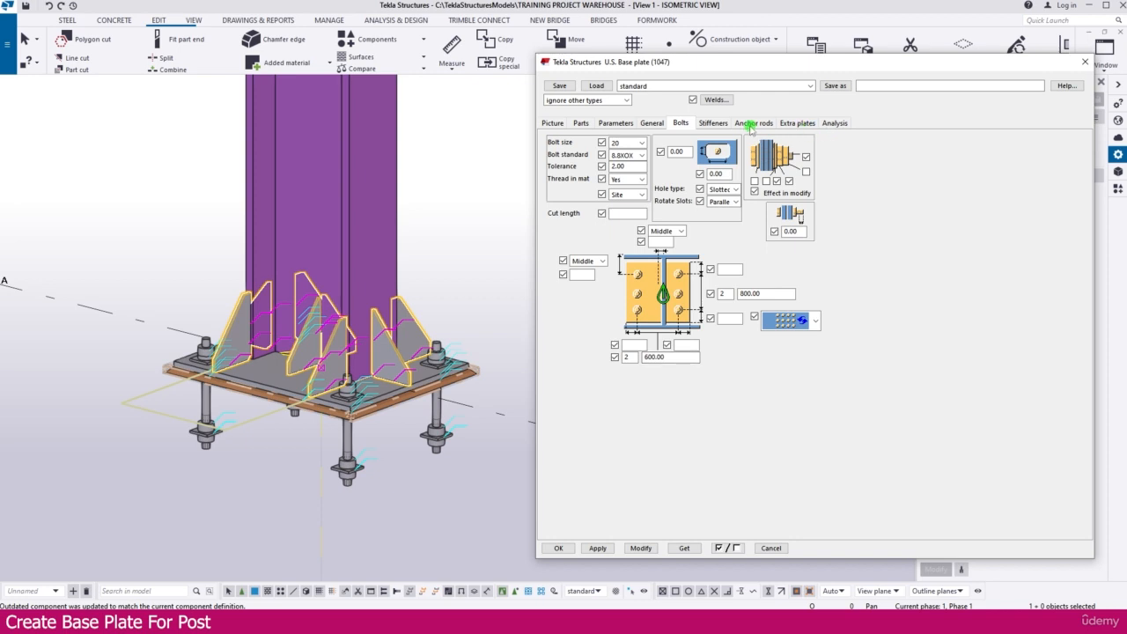
- Review the ROD20 anchor rod settings and close the base plate component
{"action": "left_click", "coordinate": [753, 123]}
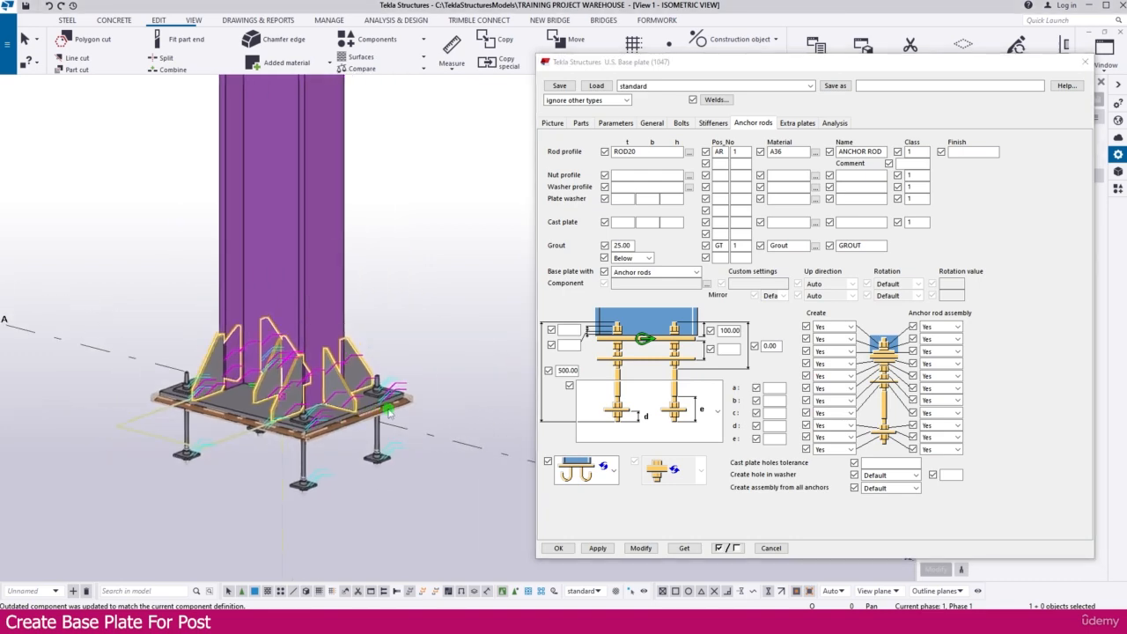
{"action": "left_click", "coordinate": [597, 547]}
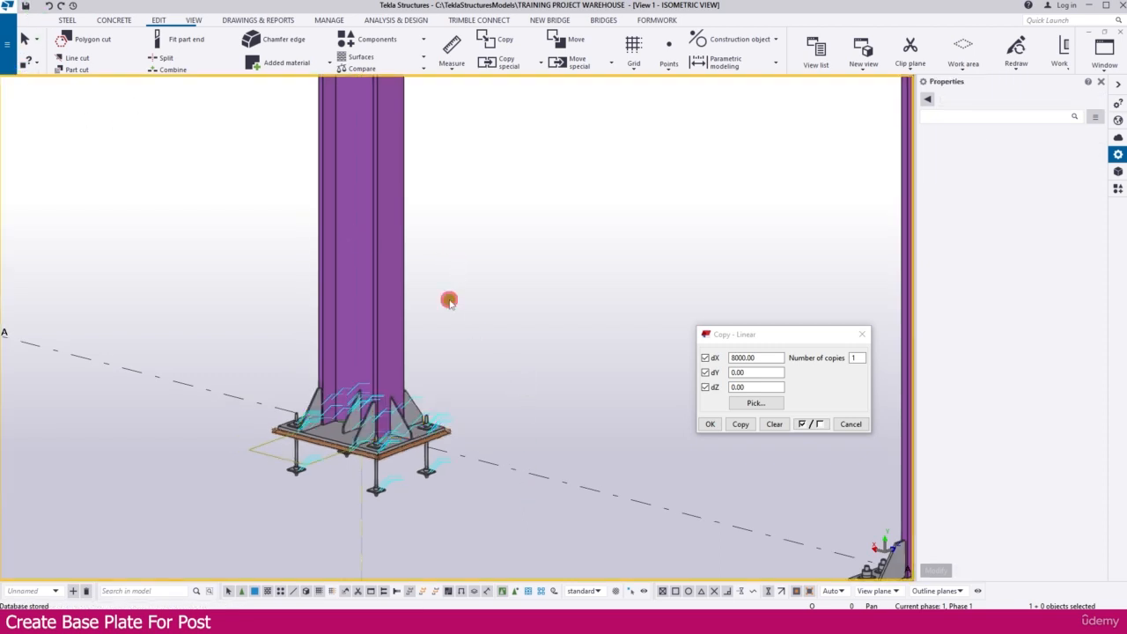
{"action": "left_click", "coordinate": [422, 39]}
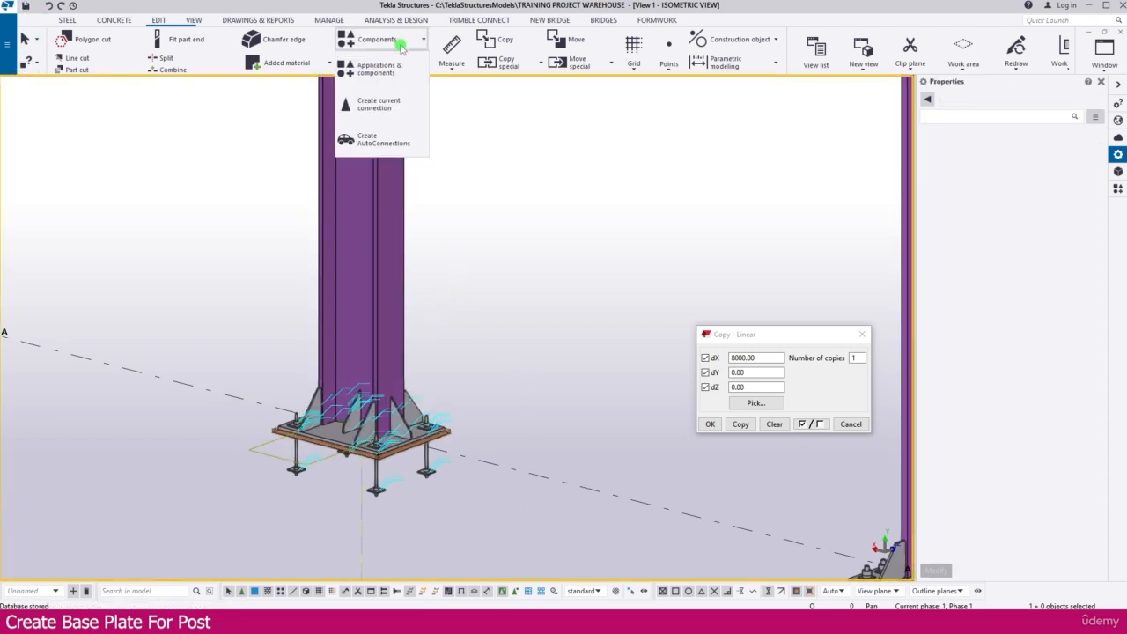